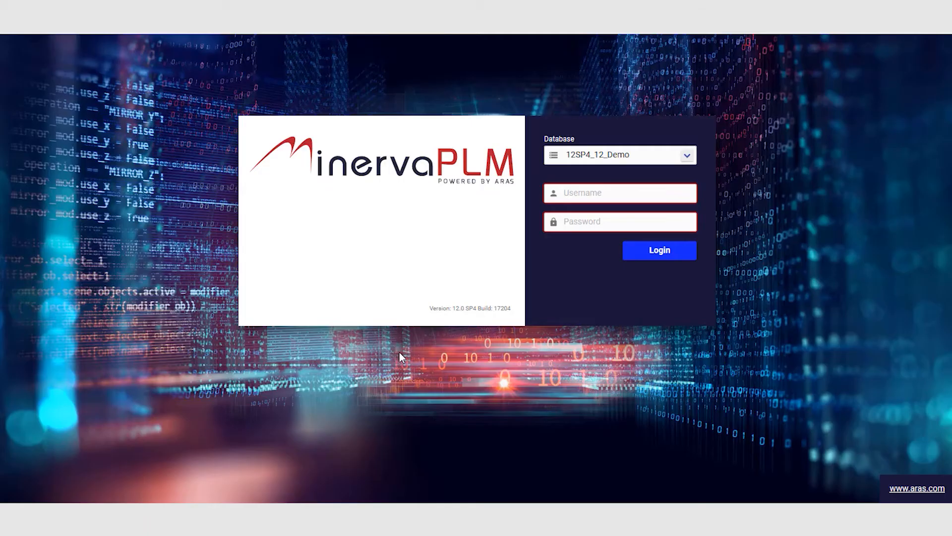
# - Log in to the 12SP4_12_Demo database using the saved username and password
pyautogui.click(659, 249)
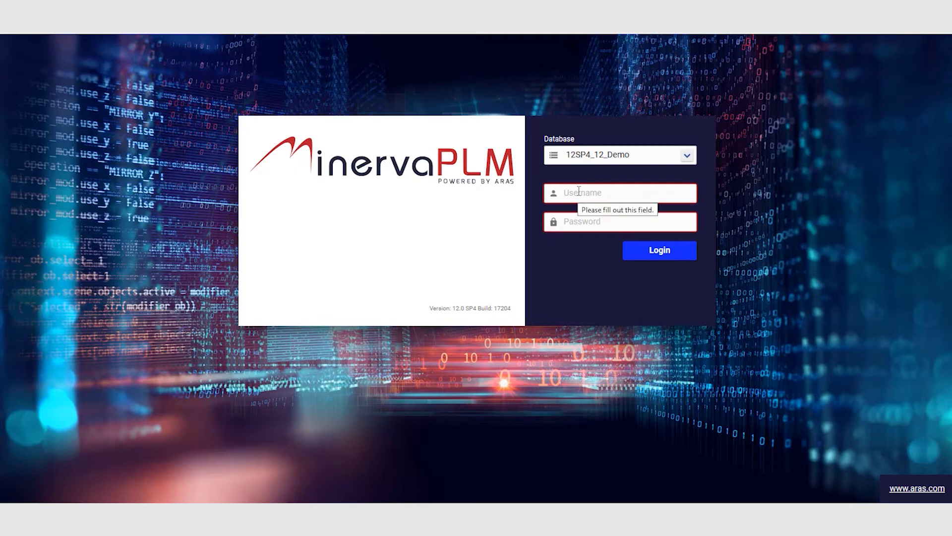
pyautogui.click(620, 193)
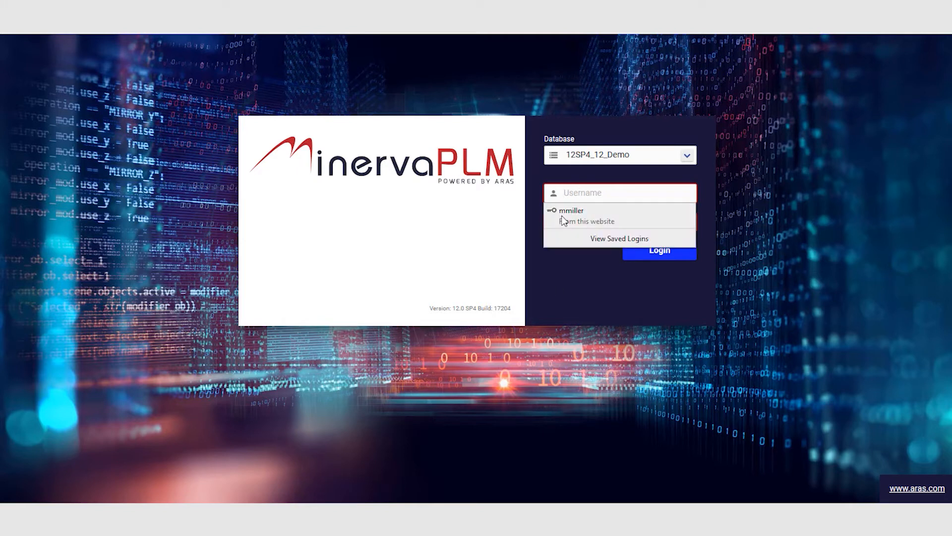
pyautogui.click(571, 210)
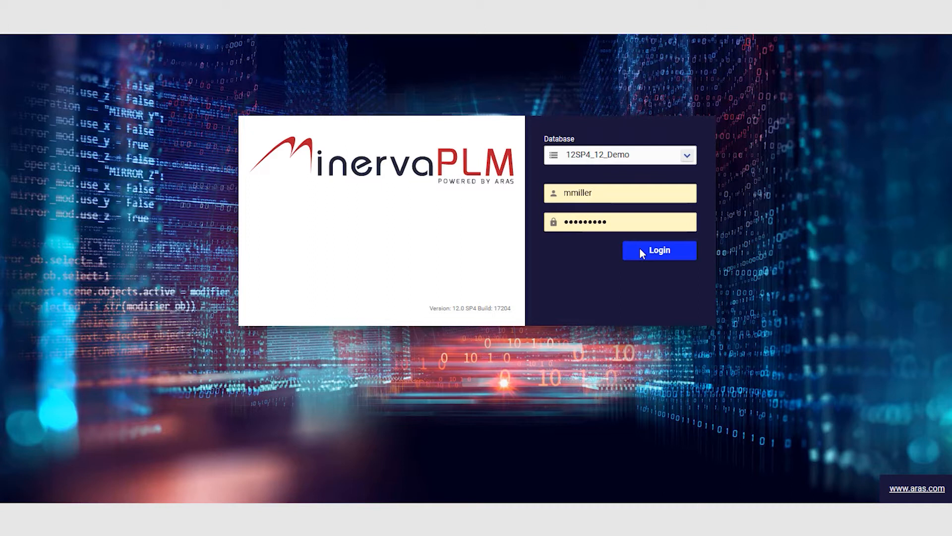
pyautogui.click(659, 250)
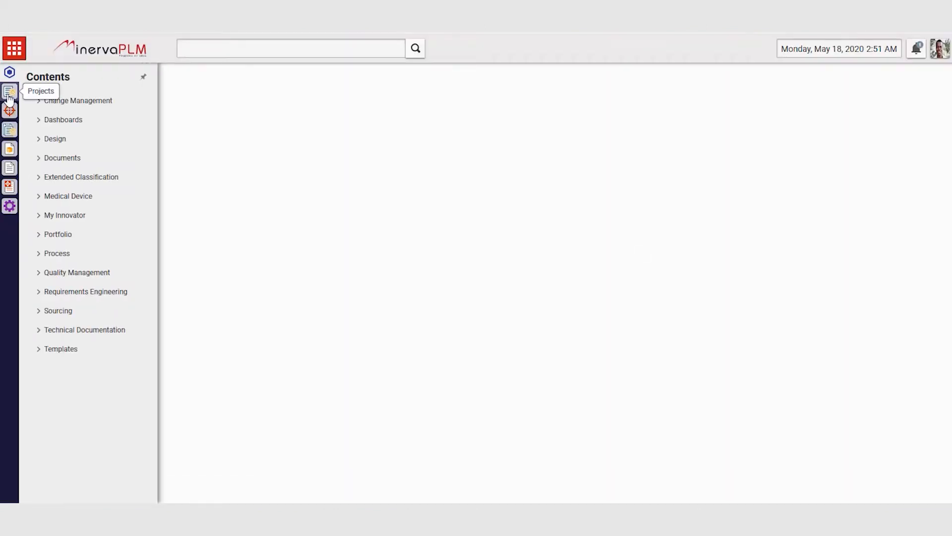
# - Open project PJ-00000004, PB560 Ventilator MkII, from the Projects list
pyautogui.click(9, 96)
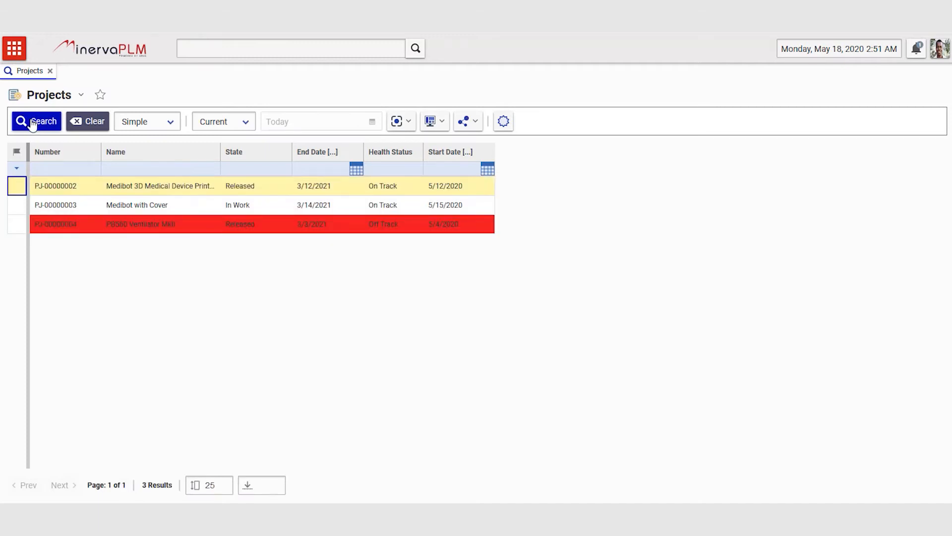
pyautogui.moveTo(135, 237)
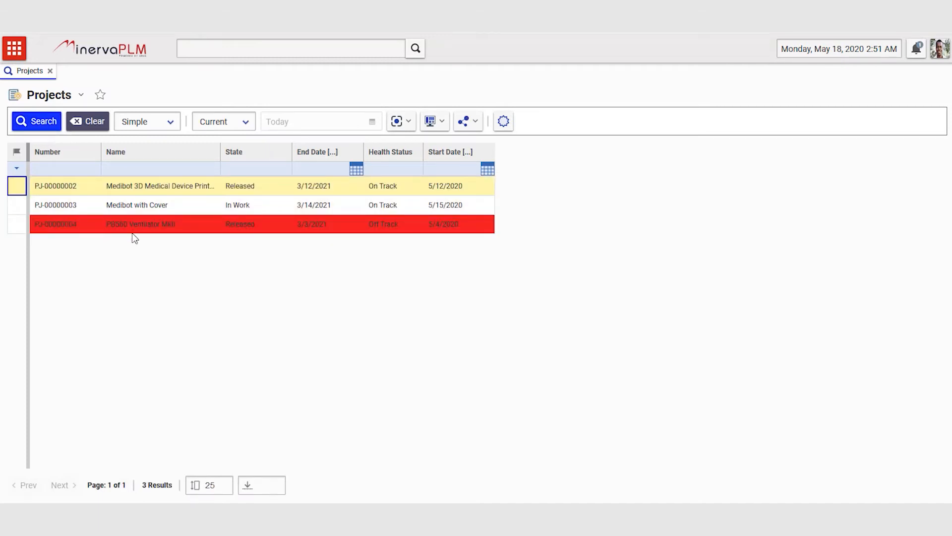
pyautogui.click(139, 223)
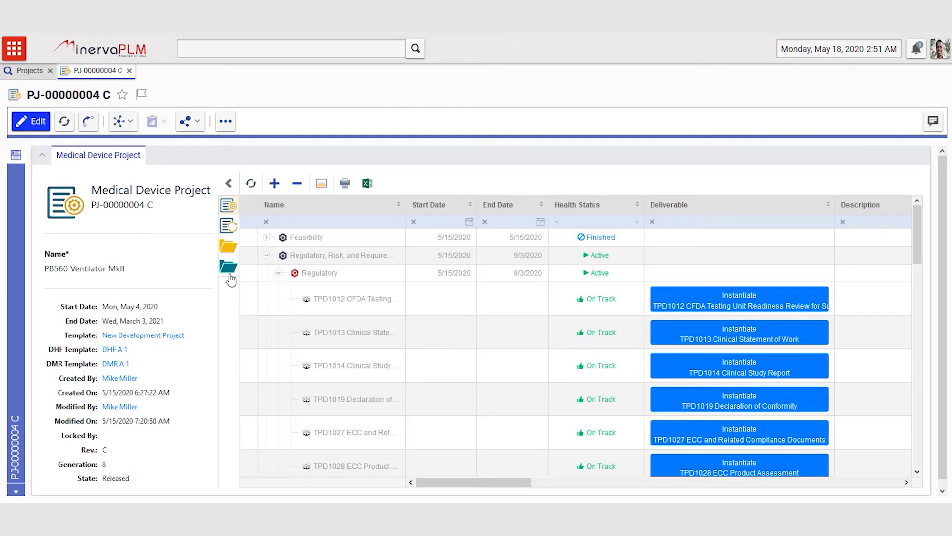
# - Close task line TPD1016 Country List and Language Requirements using its Closing Rule
pyautogui.click(279, 272)
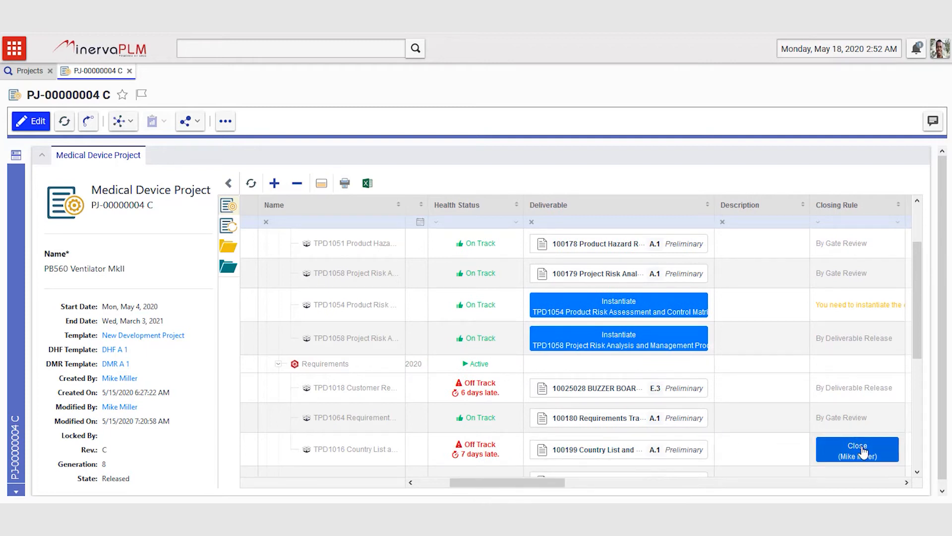
pyautogui.hscroll(3)
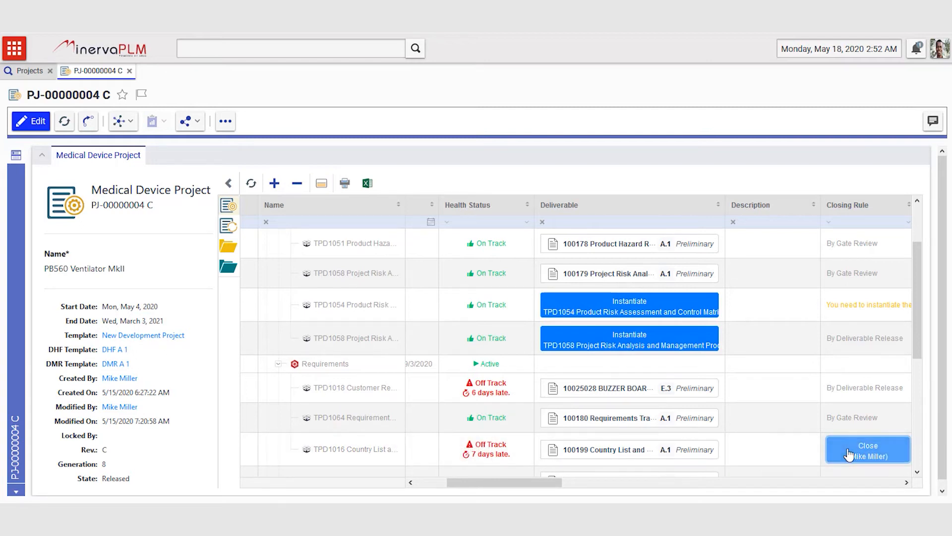
pyautogui.moveTo(855, 460)
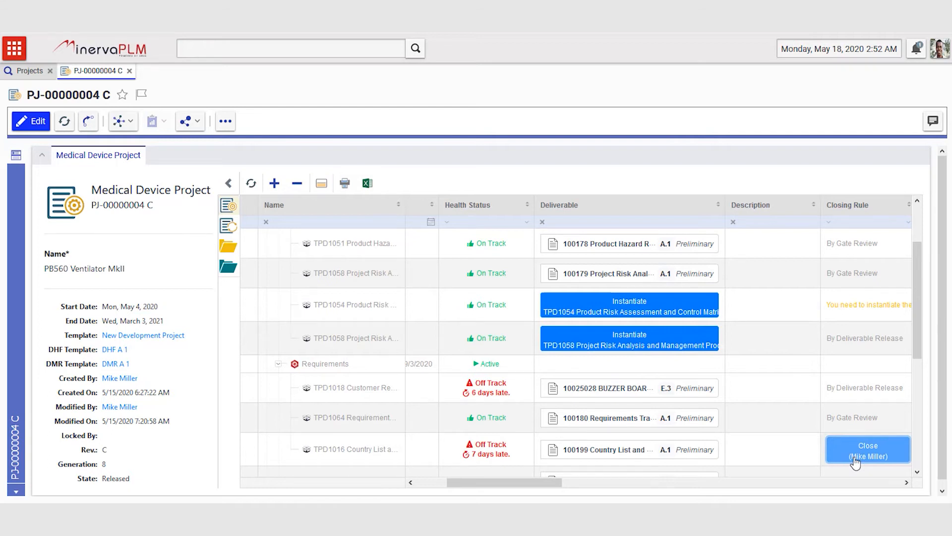
pyautogui.click(868, 449)
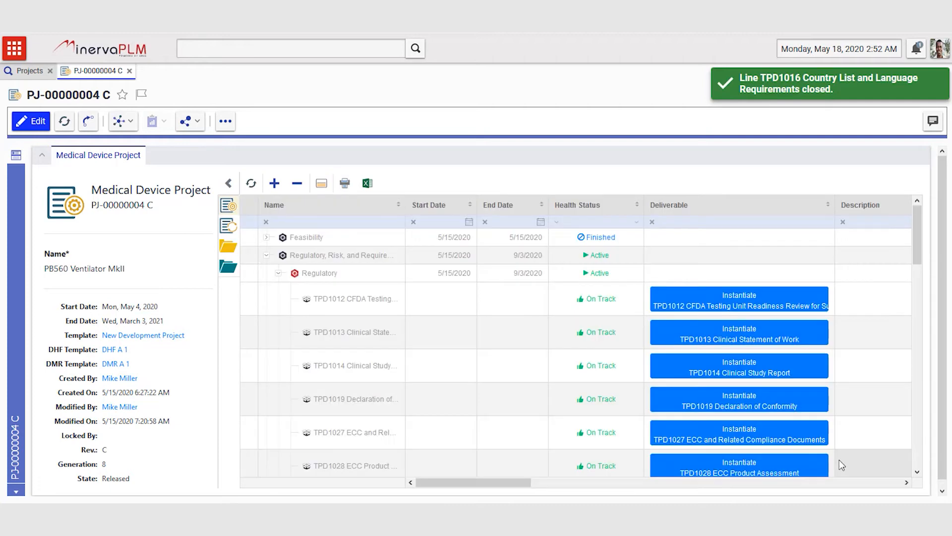
pyautogui.click(319, 273)
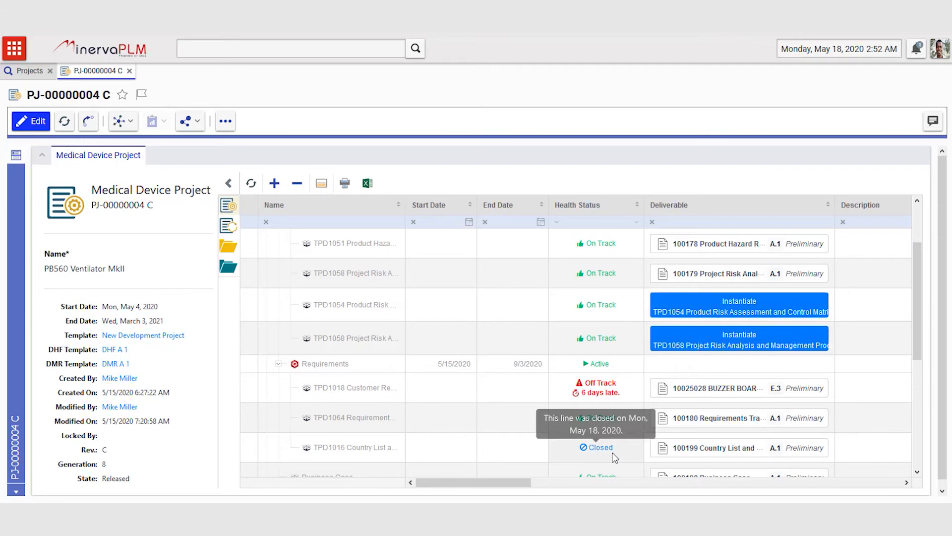
pyautogui.moveTo(579, 395)
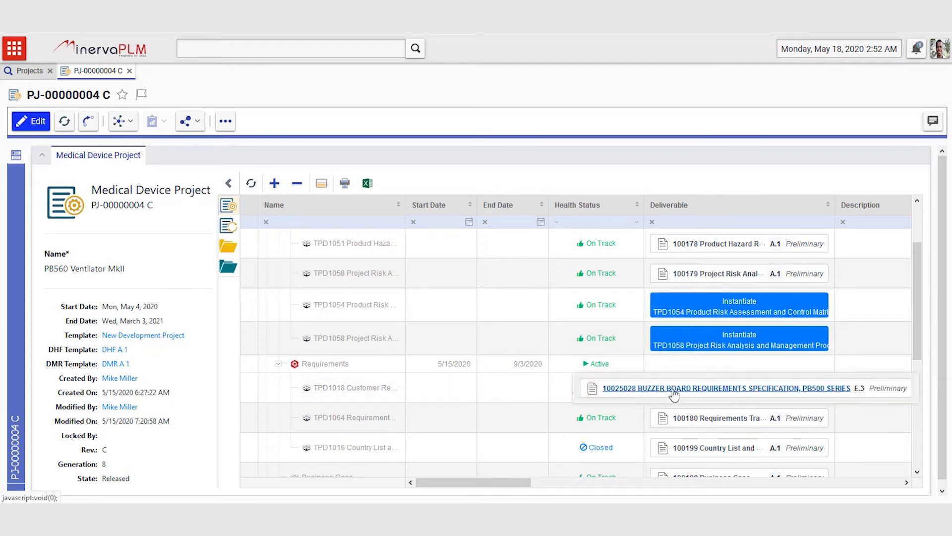
# - Launch deliverable 10025028 Buzzer Board Requirements Specification from task TPD1018
pyautogui.click(727, 387)
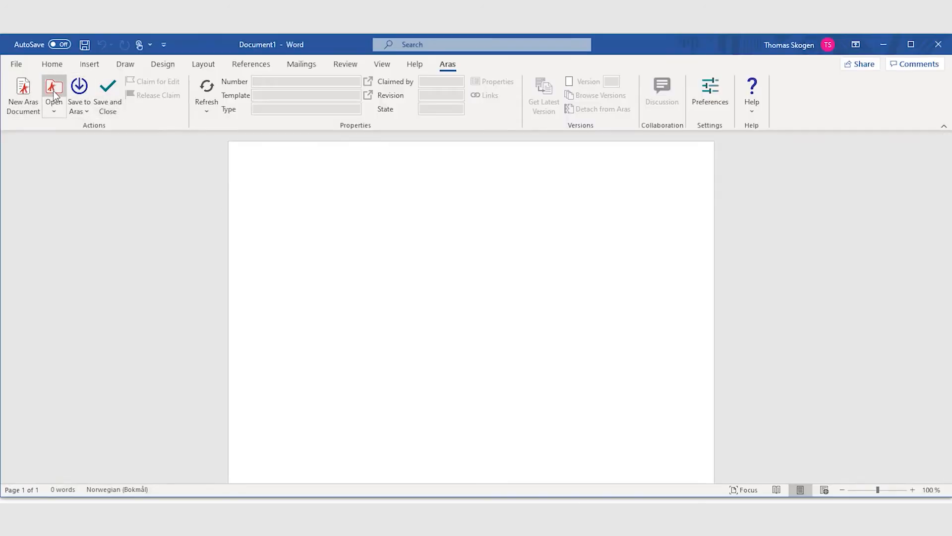
# - Search Aras for '*buzz' and open document 10025028 for editing
pyautogui.click(54, 91)
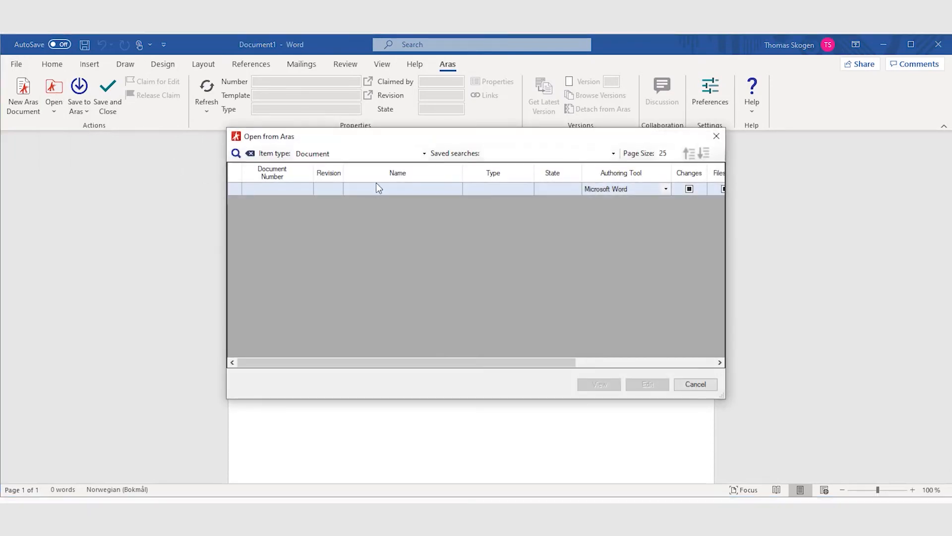
pyautogui.write('*buzze*')
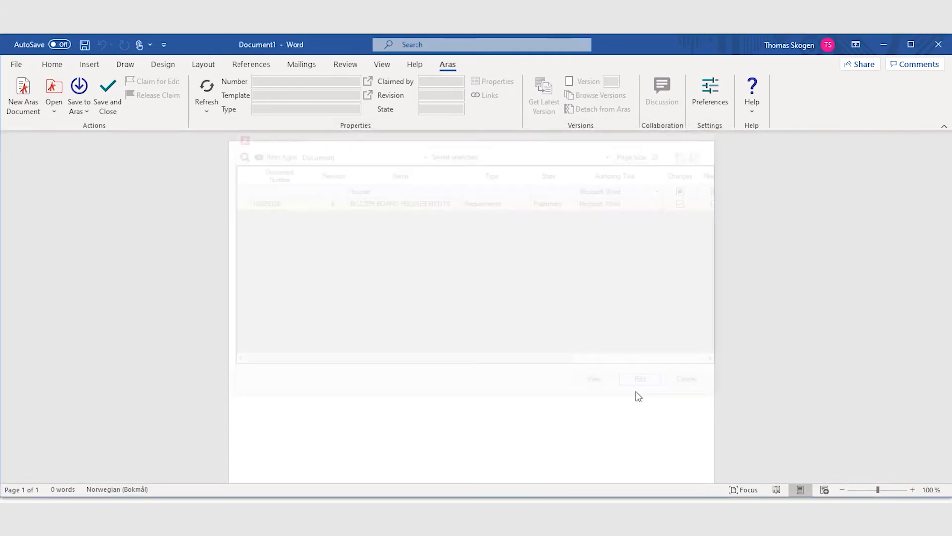
pyautogui.click(638, 378)
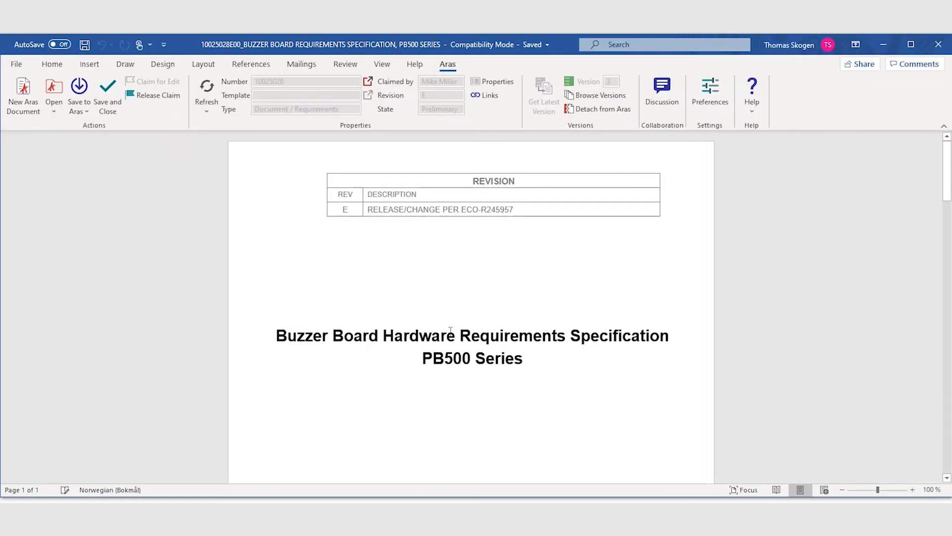
# - Add PB560 to the Scope beside PB540 and PB520, and refresh the table of contents
pyautogui.scroll(-3)
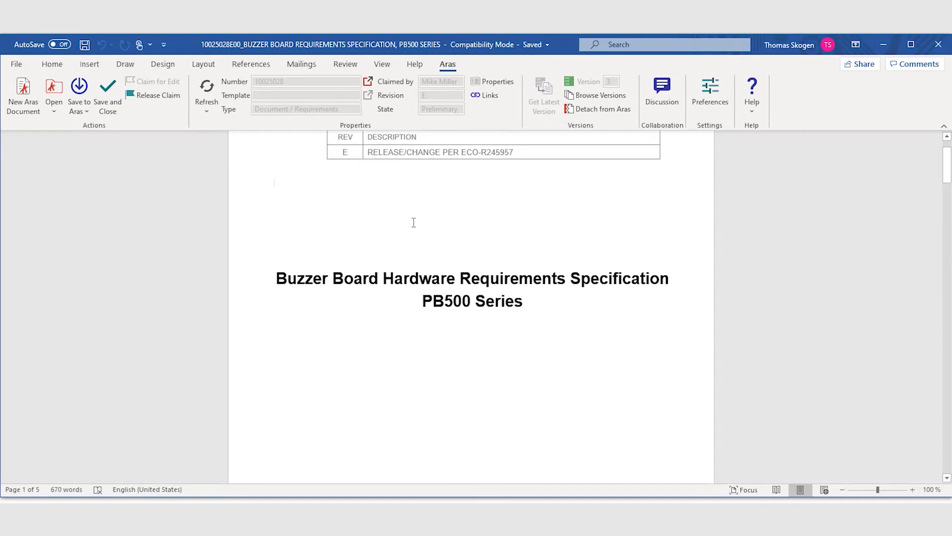
pyautogui.scroll(-3)
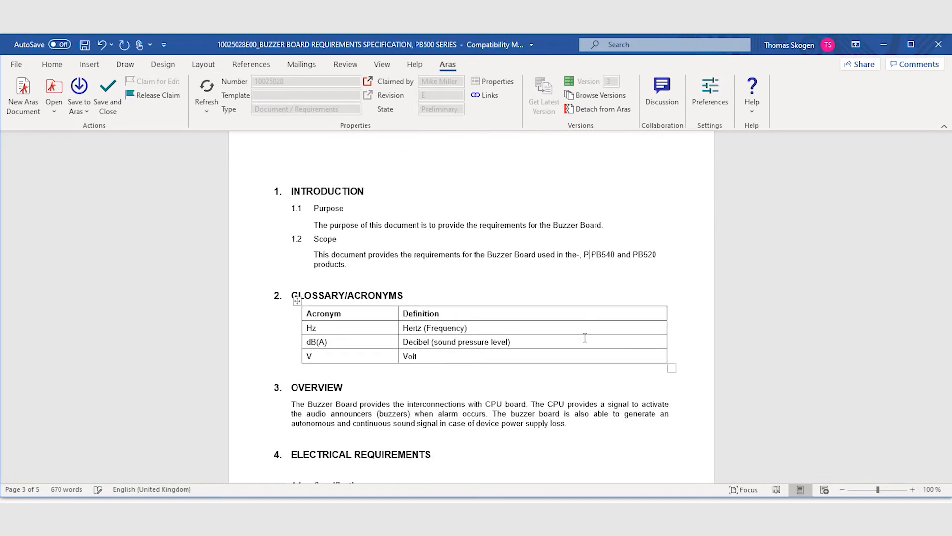
pyautogui.write('B560')
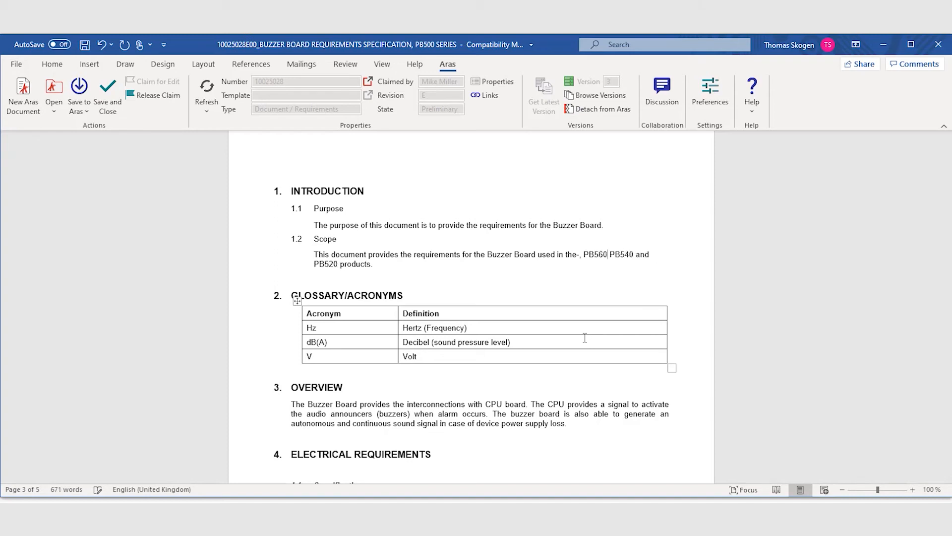
pyautogui.write(',')
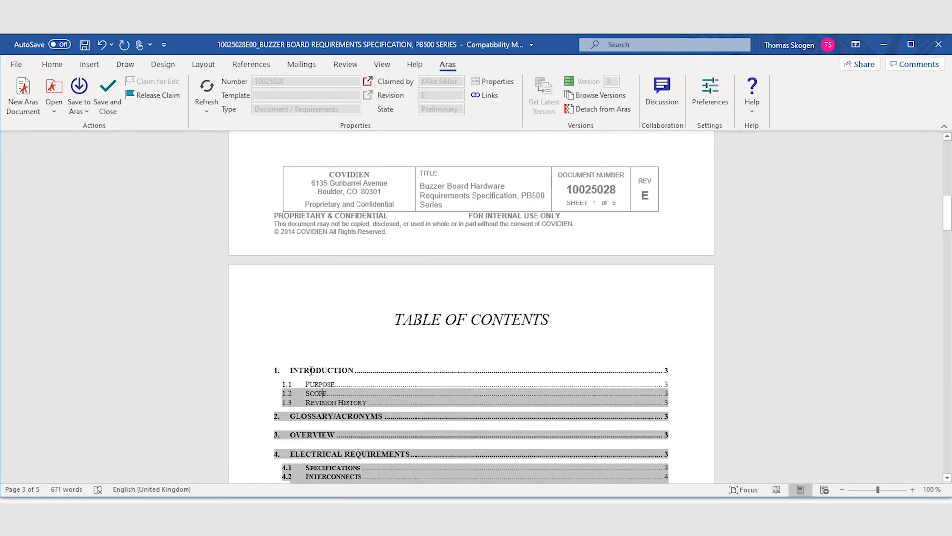
pyautogui.rightClick(314, 393)
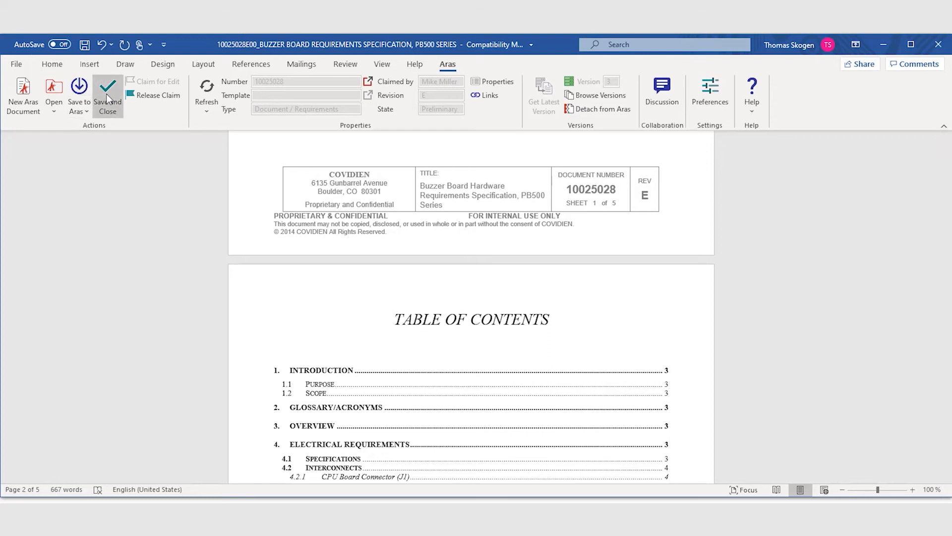
# - Save and close the specification to Aras, confirm, and return to the PLM project page
pyautogui.click(107, 96)
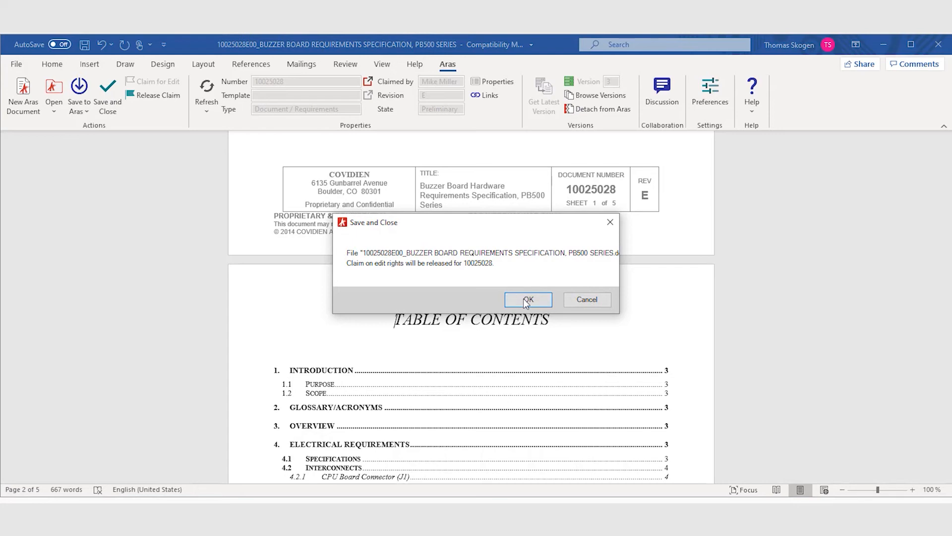
pyautogui.click(528, 299)
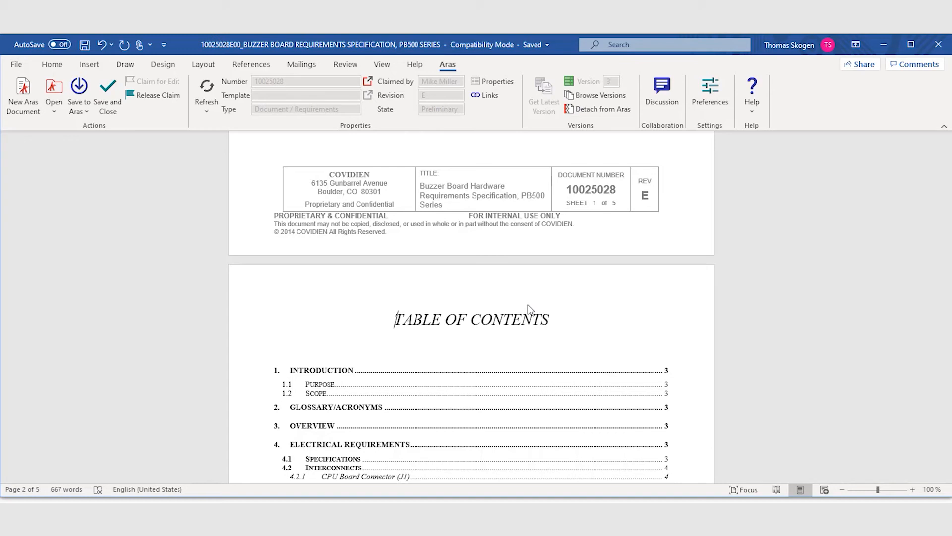
pyautogui.moveTo(581, 486)
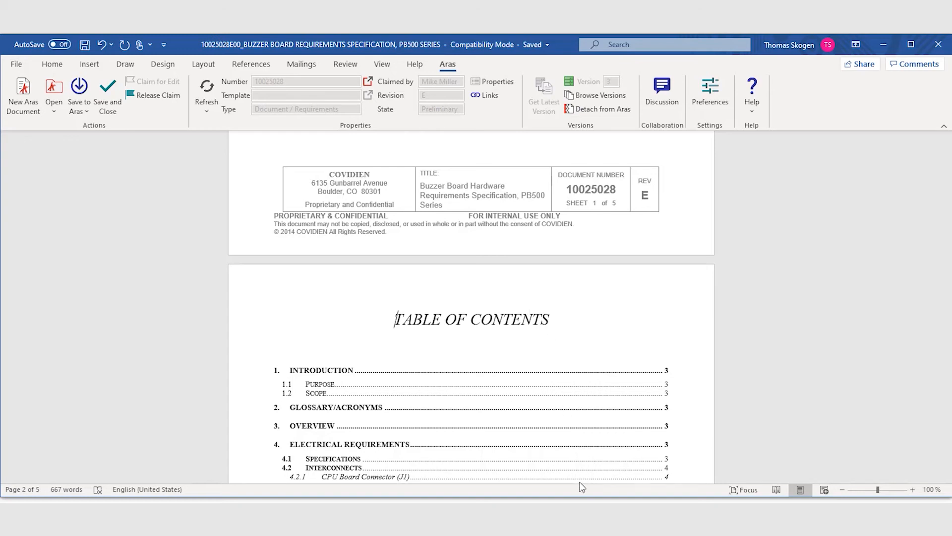
pyautogui.click(108, 96)
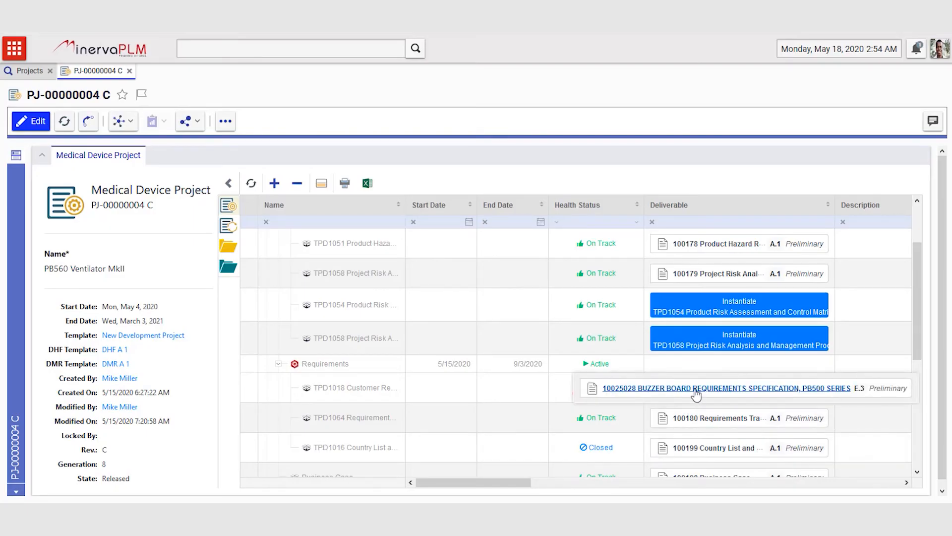
# - Open deliverable 10025028 and scroll through its attached Word file in the viewer
pyautogui.click(724, 388)
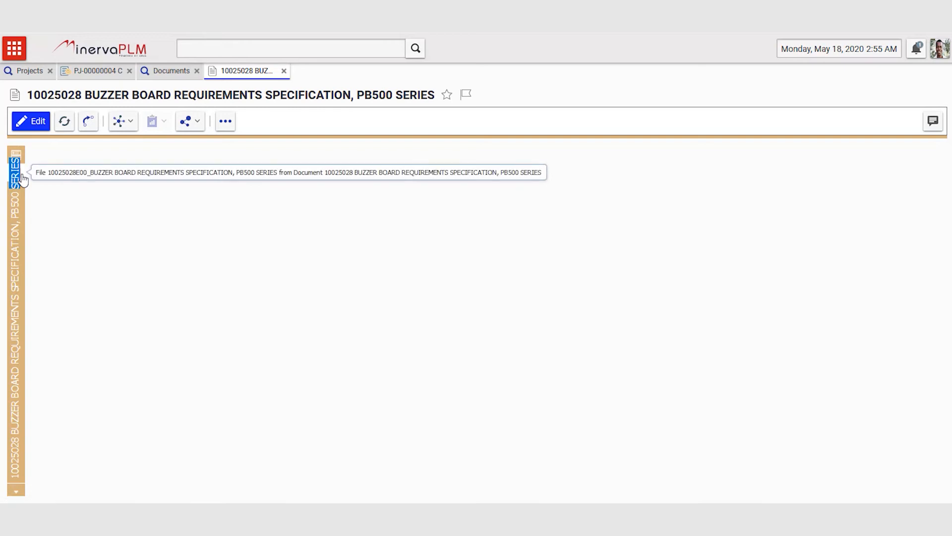
pyautogui.click(14, 172)
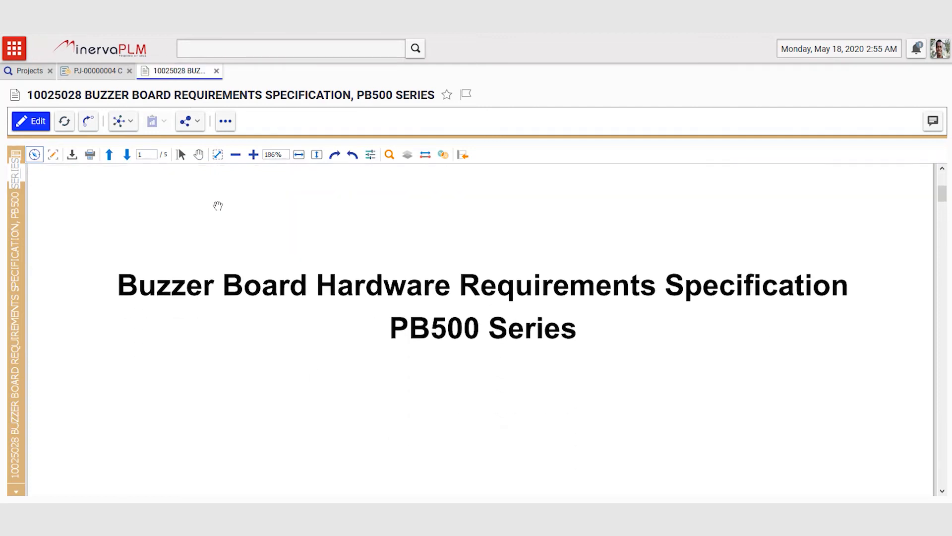
pyautogui.scroll(-3)
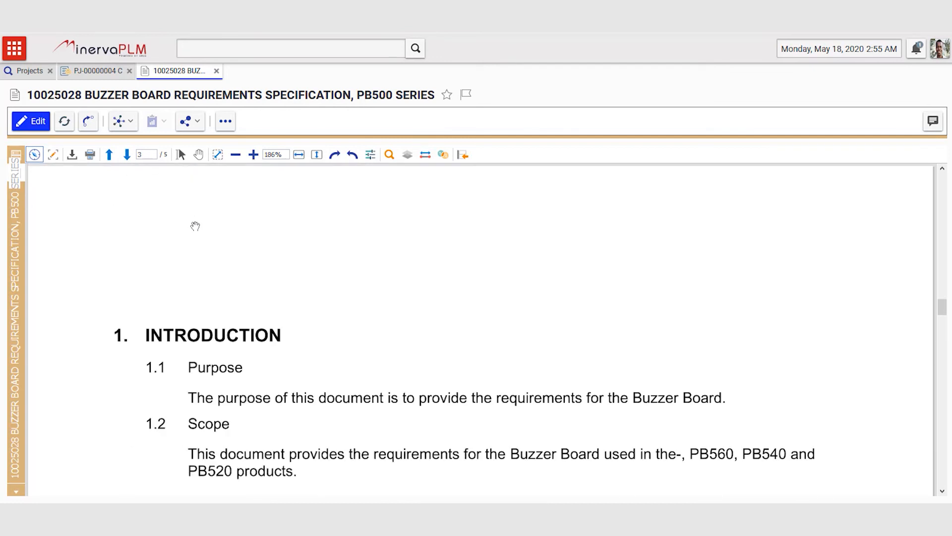
pyautogui.scroll(-3)
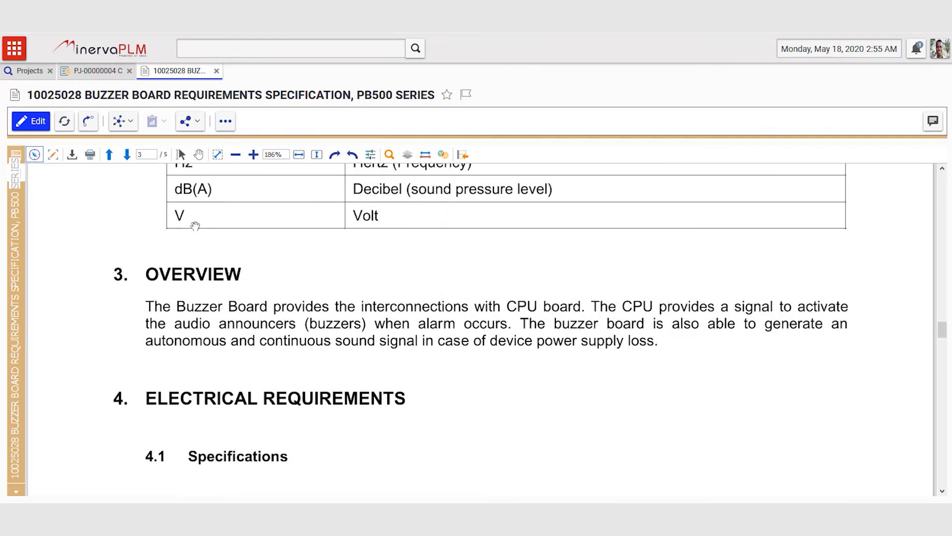
pyautogui.scroll(-3)
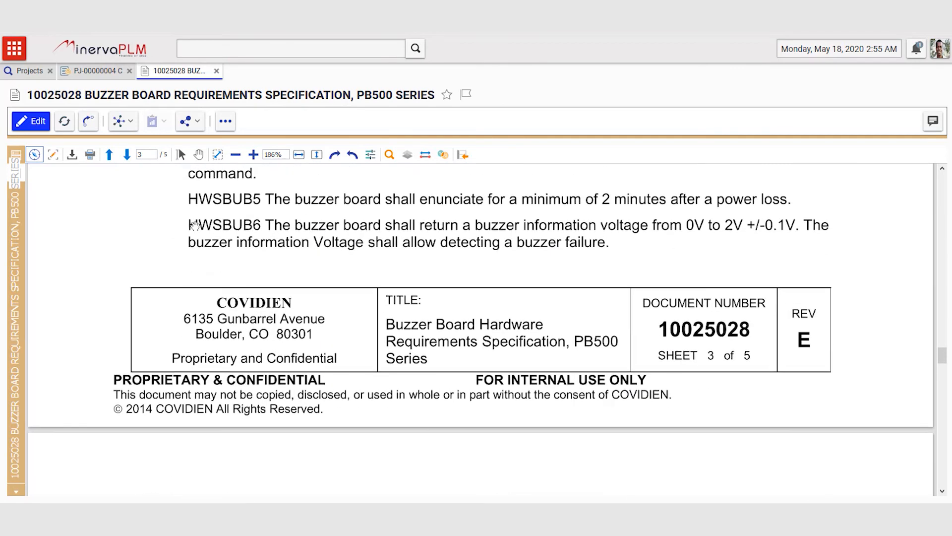
pyautogui.scroll(-3)
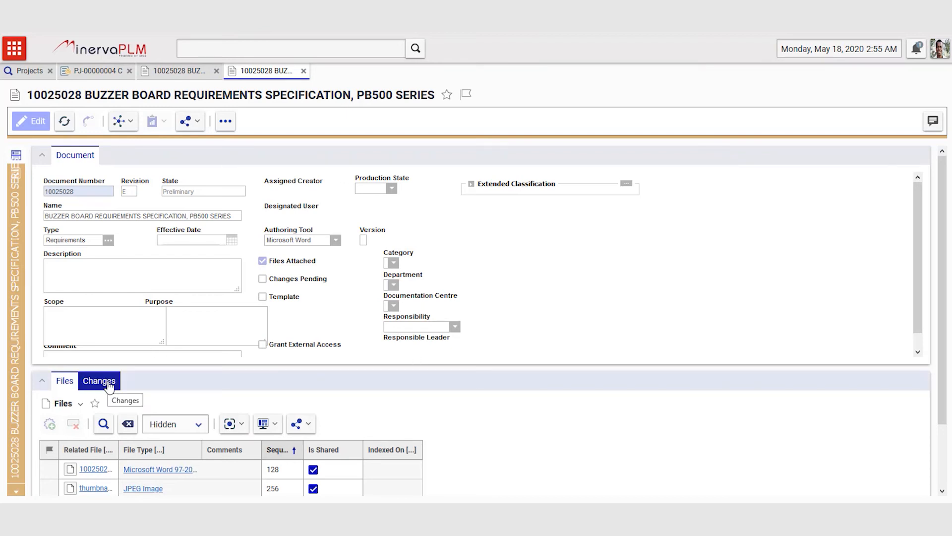
# - Open change order DCO-00001010 from the document's Changes tab
pyautogui.click(99, 381)
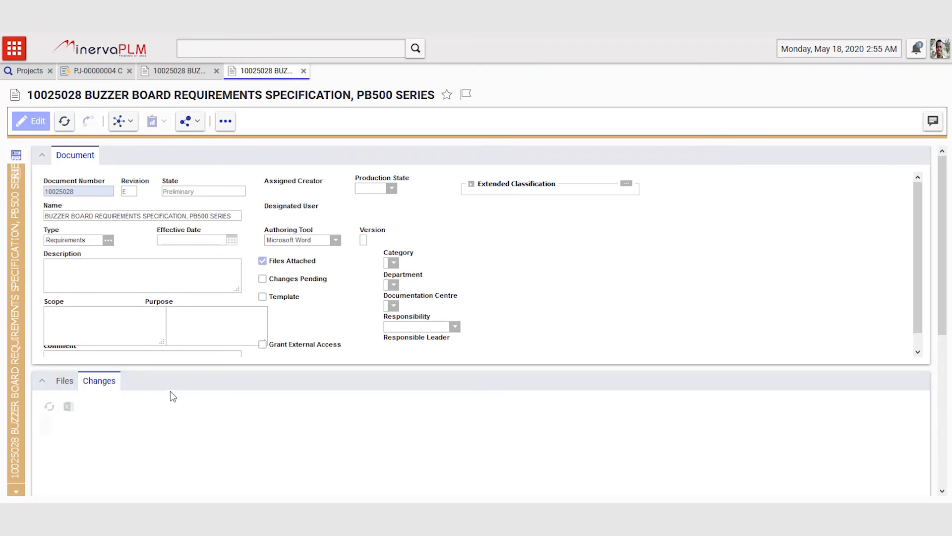
pyautogui.scroll(-3)
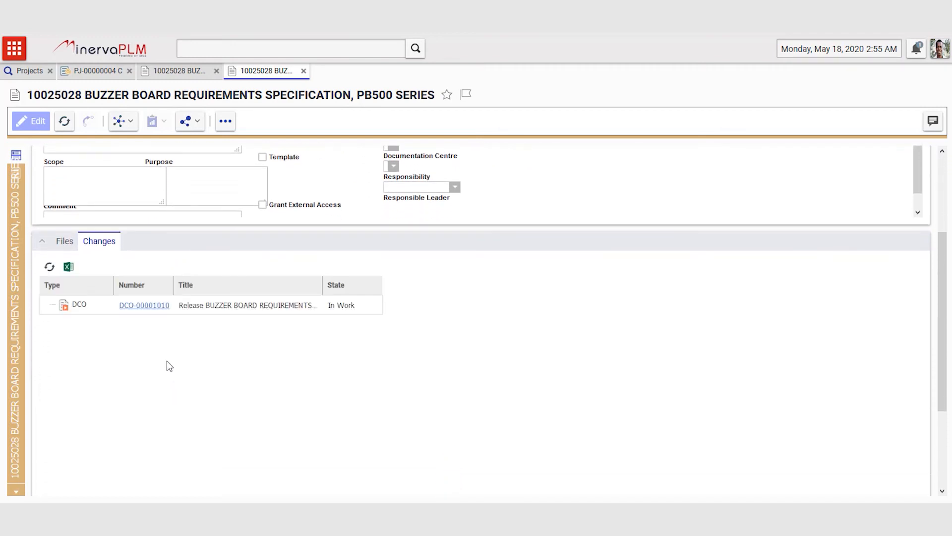
pyautogui.click(144, 305)
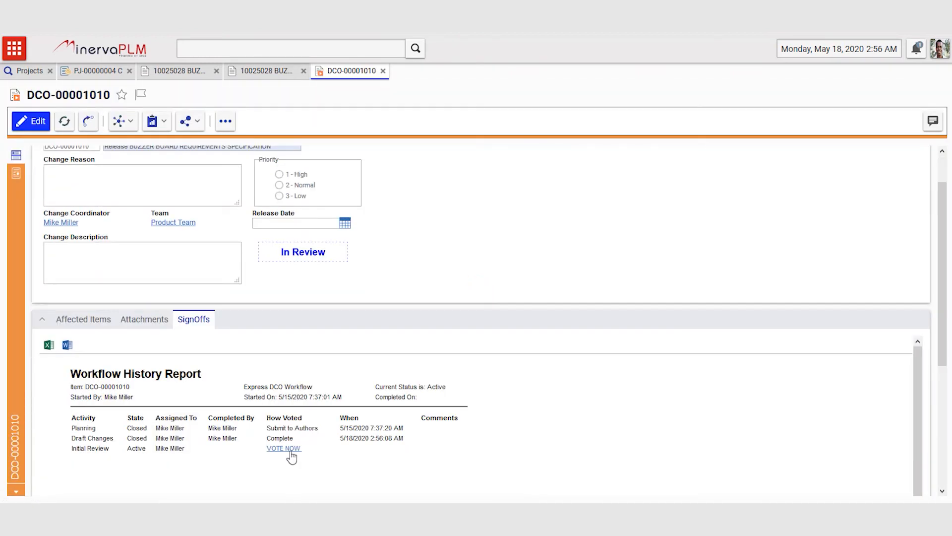
# - Vote Fast Approve on the Initial Review activity and submit it
pyautogui.click(283, 448)
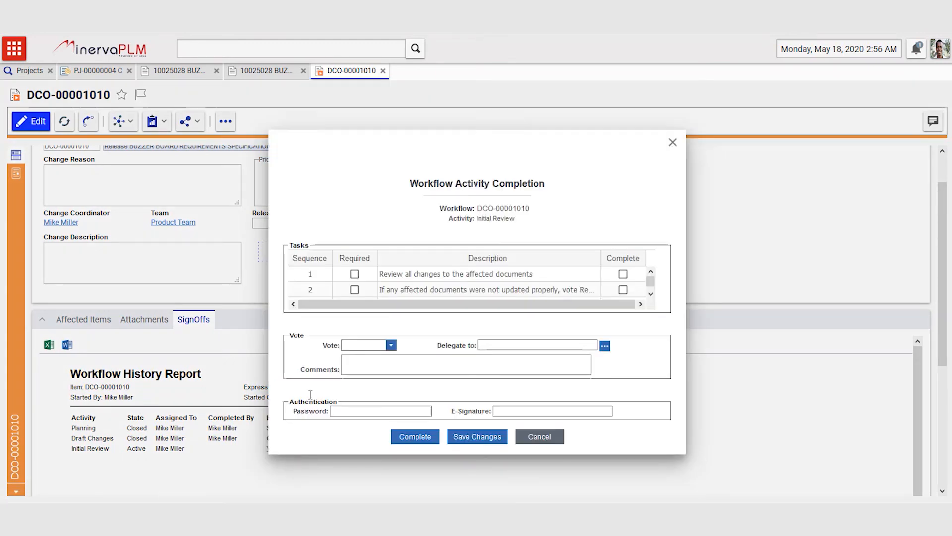
pyautogui.click(390, 345)
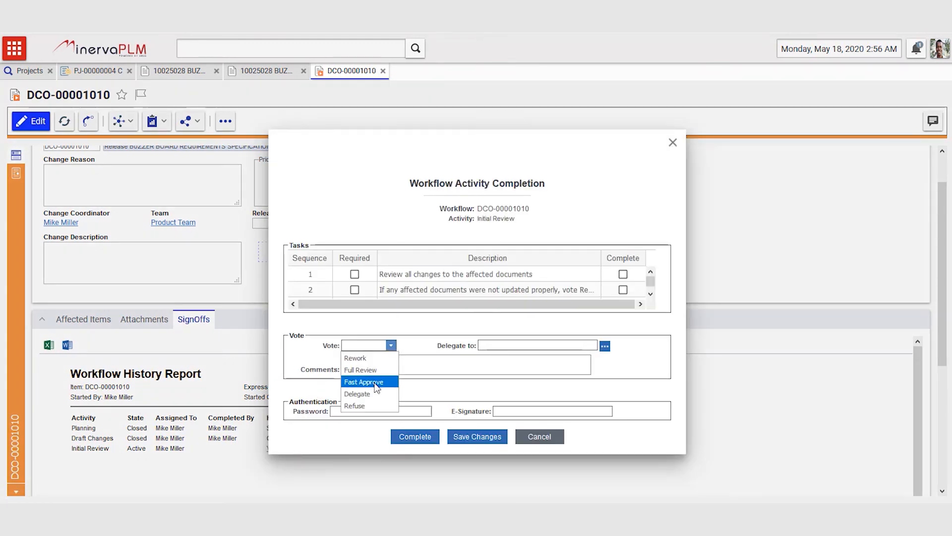
pyautogui.click(363, 382)
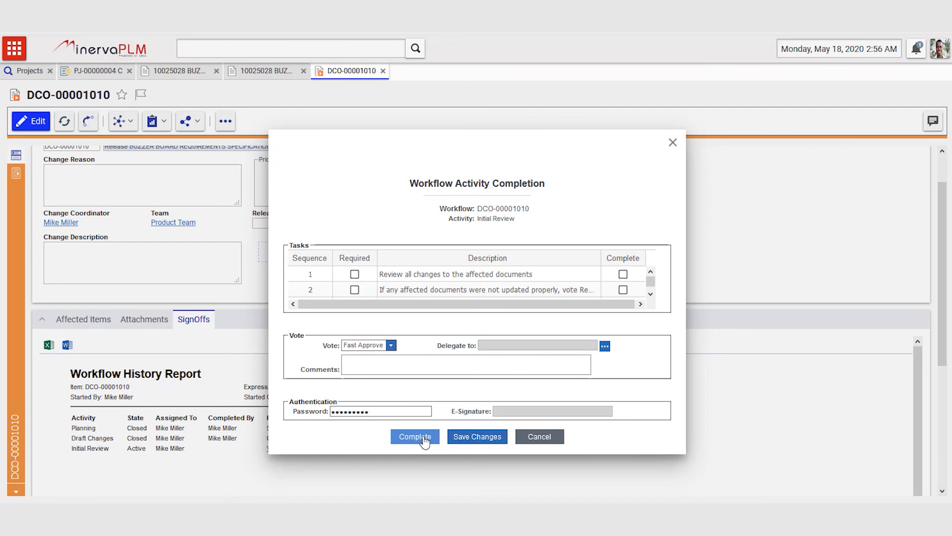
pyautogui.click(414, 436)
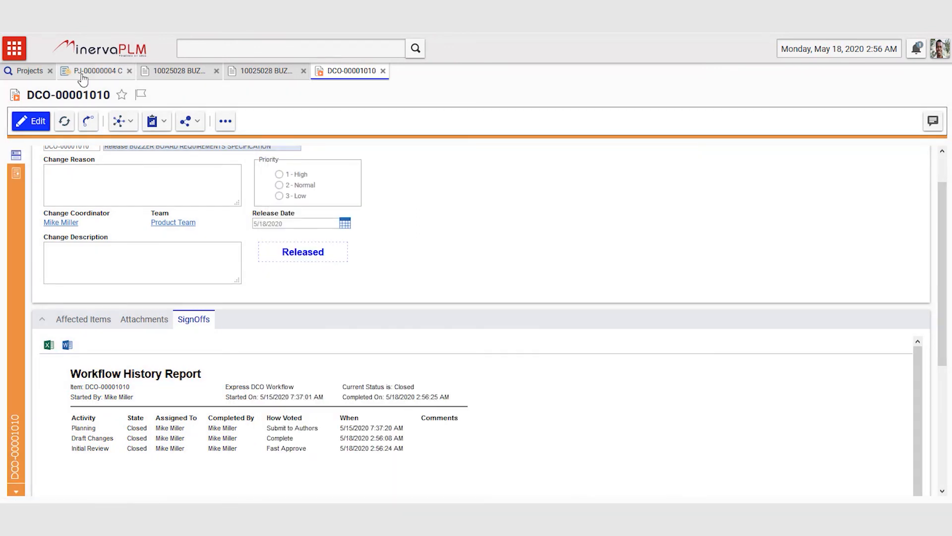
# - Return to the PB560 Ventilator MkII project, with the buzzer board deliverable at E.4 Released
pyautogui.click(95, 70)
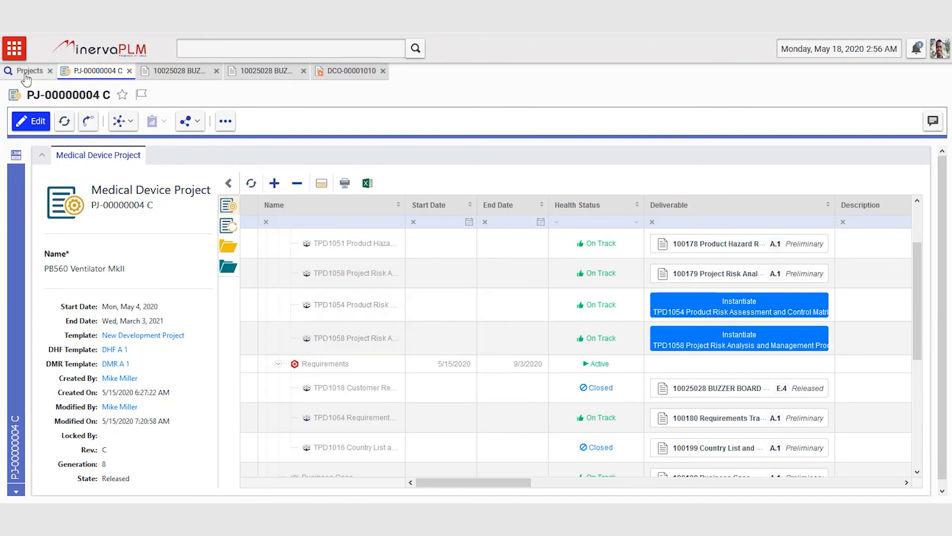
# - Rerun the project search so PB560 Ventilator MkII shows On Track instead of Off Track
pyautogui.click(29, 70)
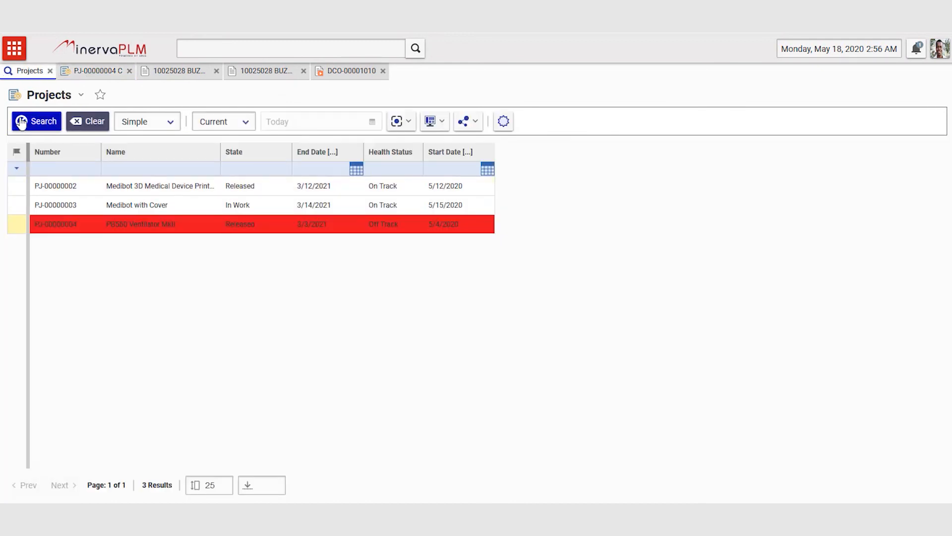
pyautogui.click(140, 224)
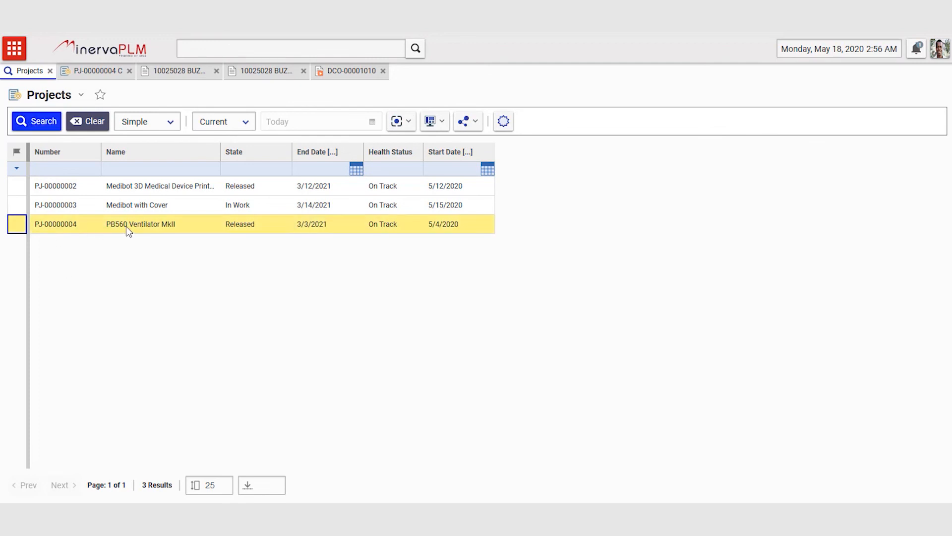